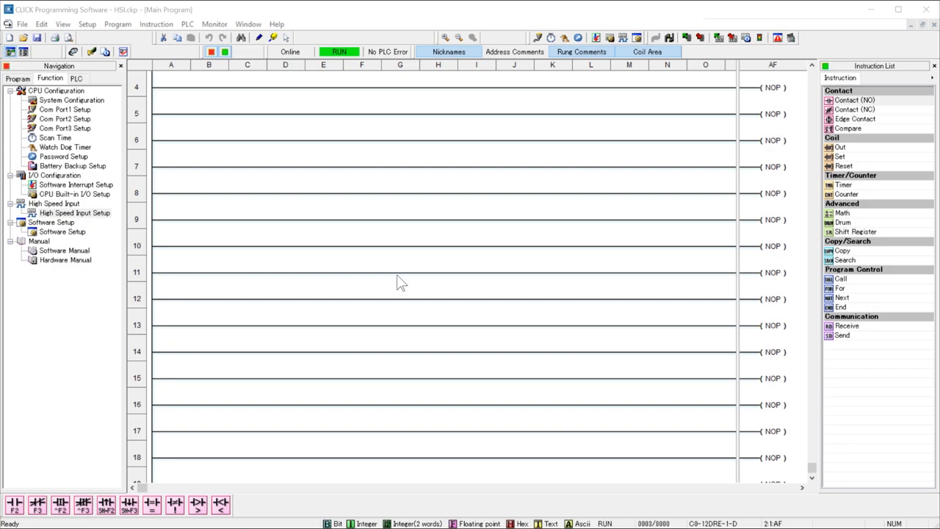
Step: Bring up High Speed Input Setup from the Navigation pane's Function items
left_click(50, 78)
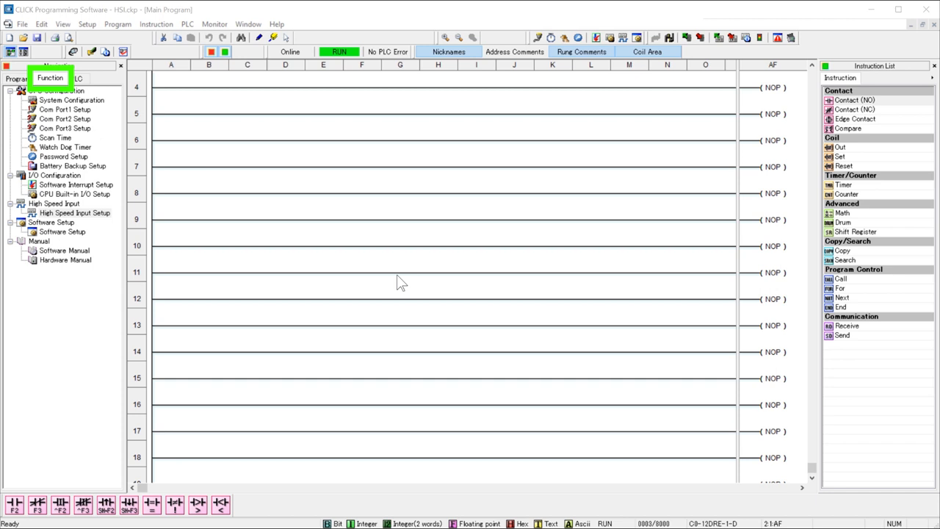
left_click(75, 211)
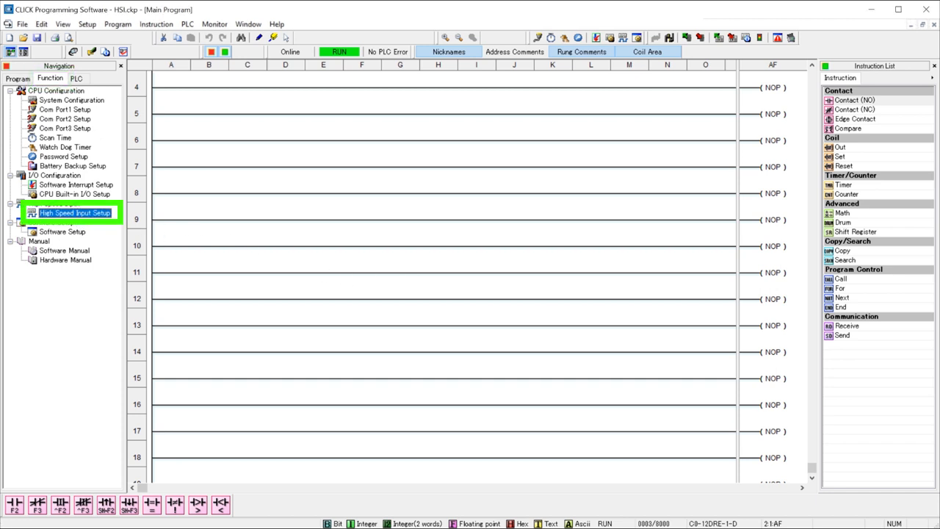
double_click(74, 212)
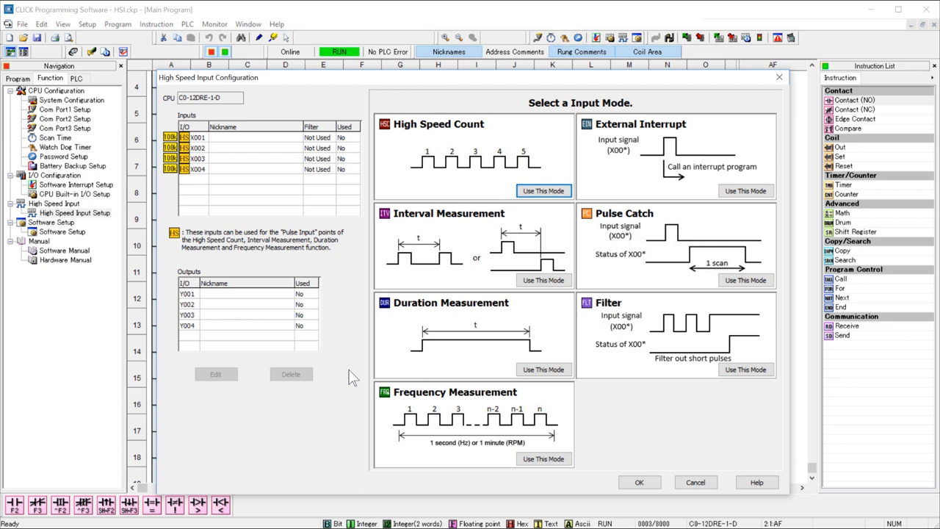
Step: Use High Speed Count mode, name it ENCODER_POSITION and store its current count in DD1
left_click(543, 191)
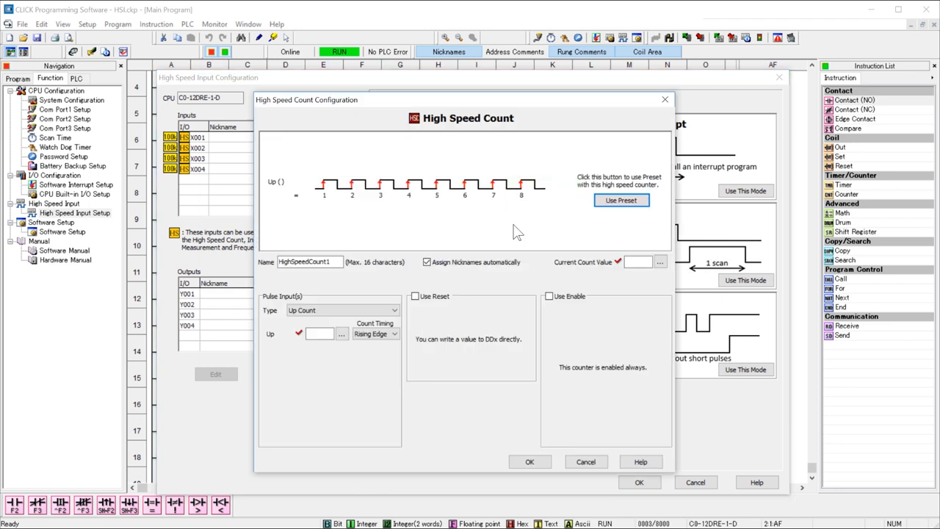
triple_click(309, 261)
type("ENCODER_POSITION")
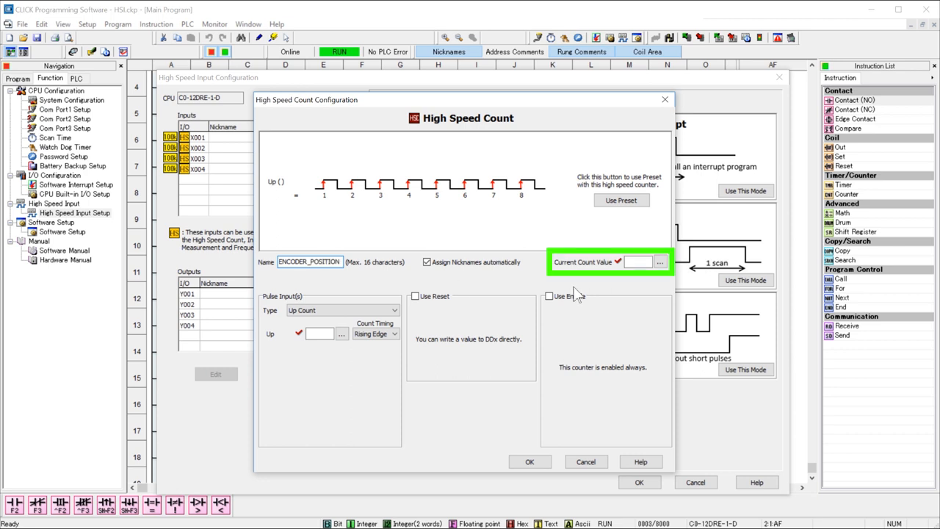
left_click(659, 262)
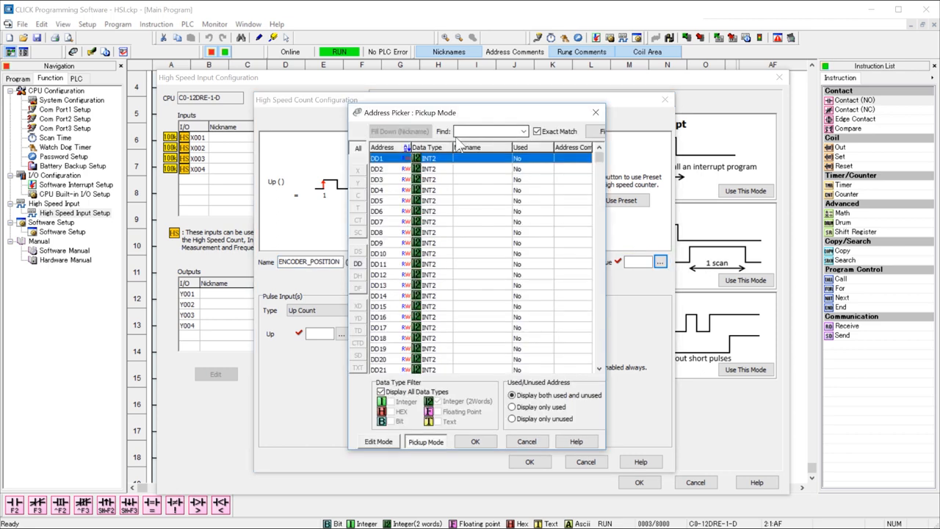
left_click(474, 441)
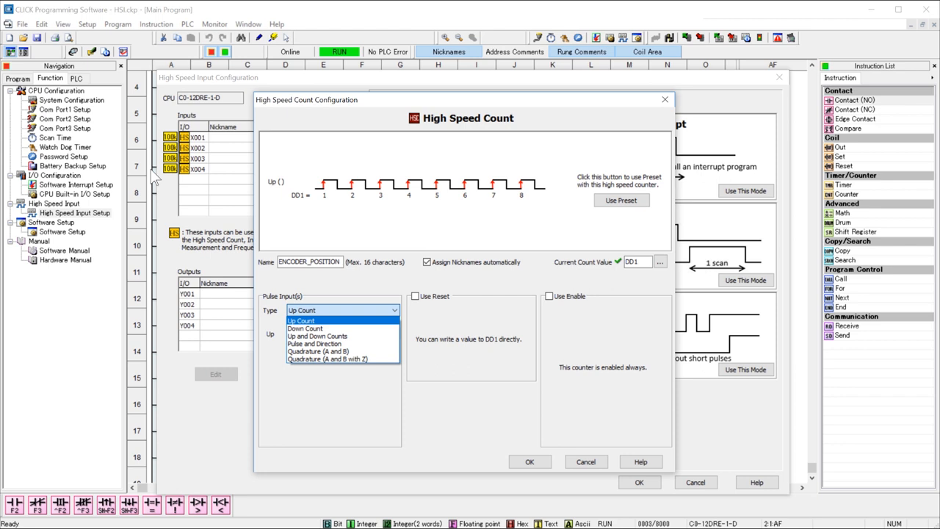
mouse_move(317, 351)
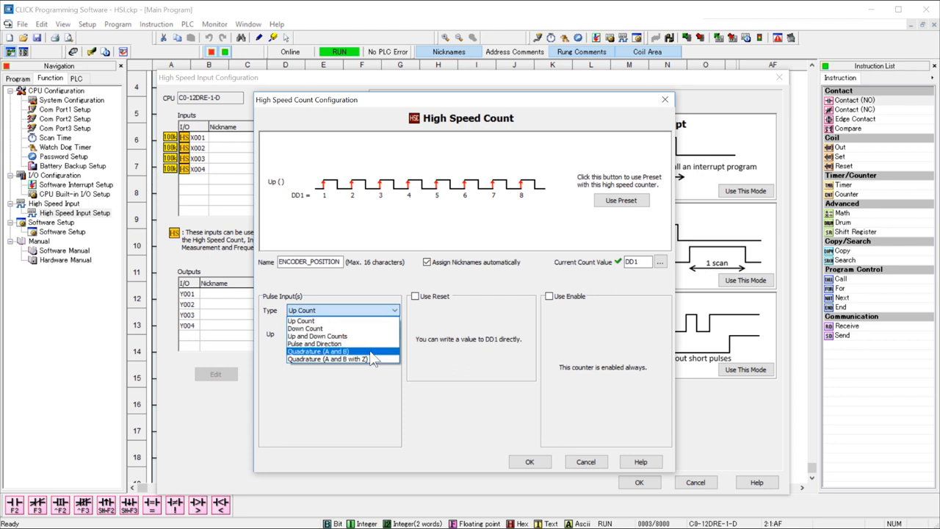
Step: Make the counter Quadrature (A and B) on X001/X002 with x1 count mode
left_click(318, 351)
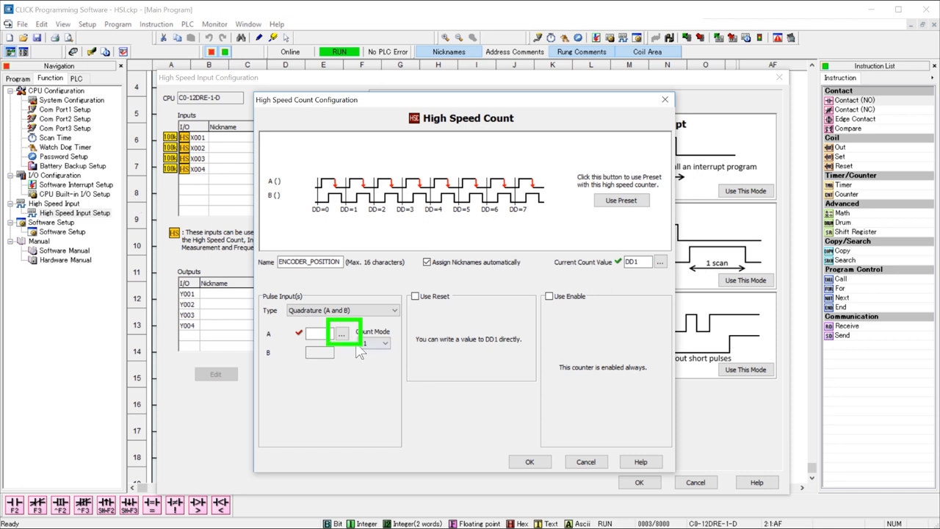
left_click(340, 335)
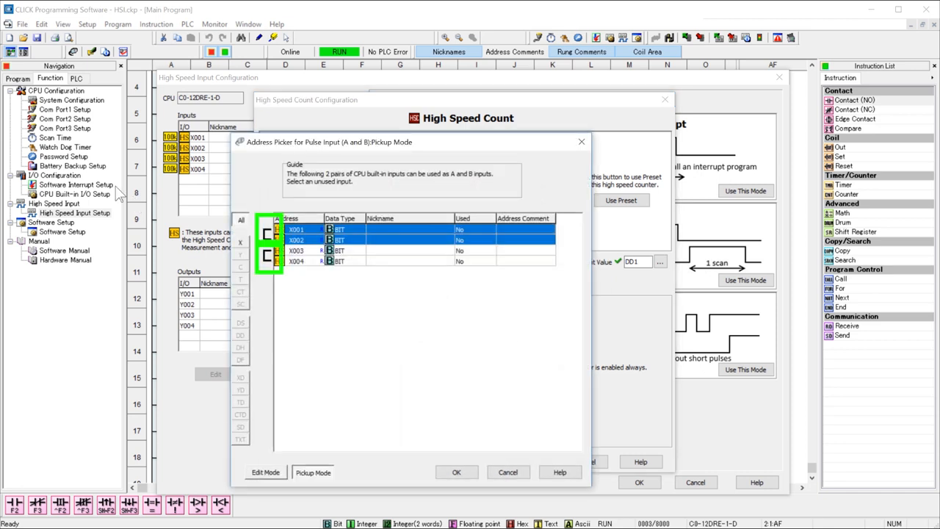
mouse_move(381, 240)
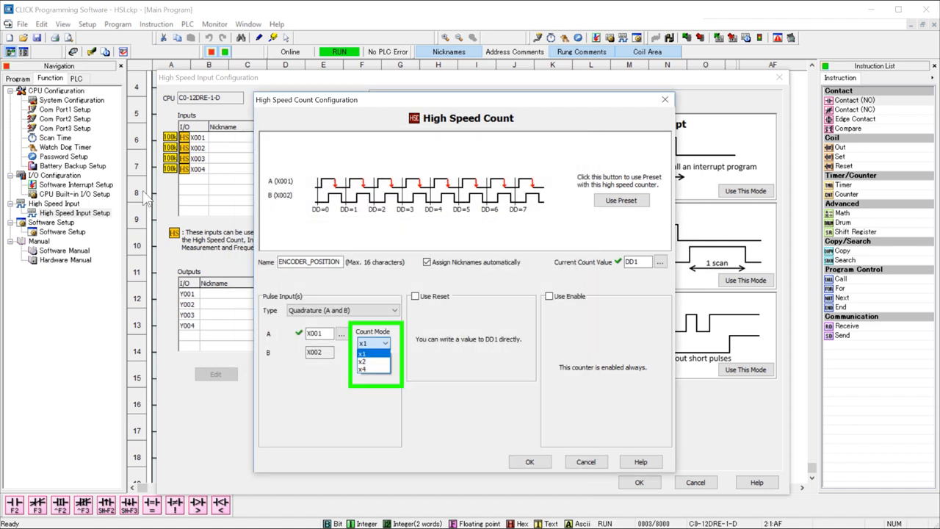
left_click(416, 297)
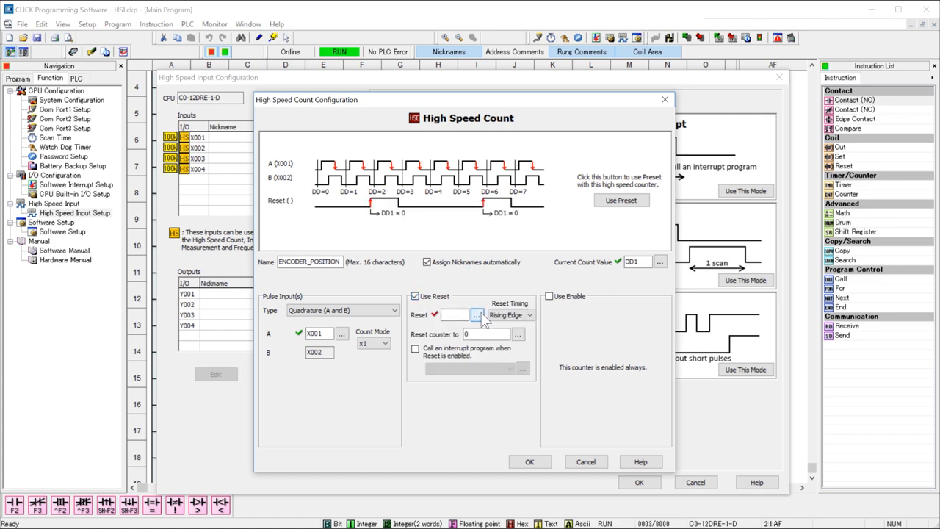
Step: Assign C1 as the counter's reset bit and enable the counter with C2
left_click(477, 314)
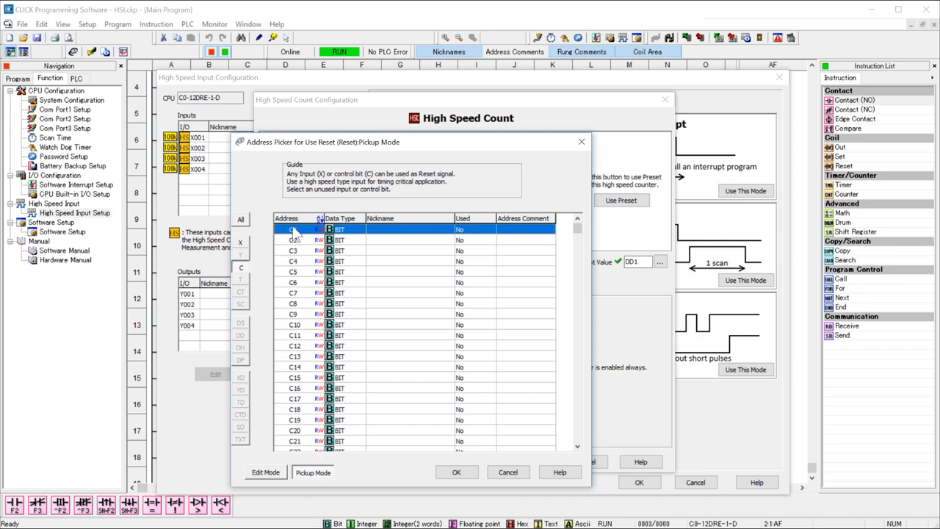
left_click(456, 472)
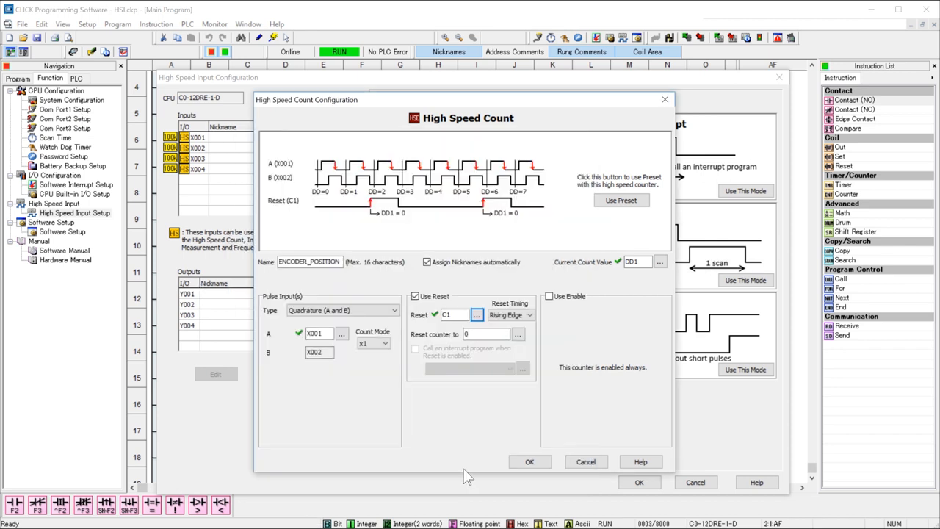
left_click(549, 297)
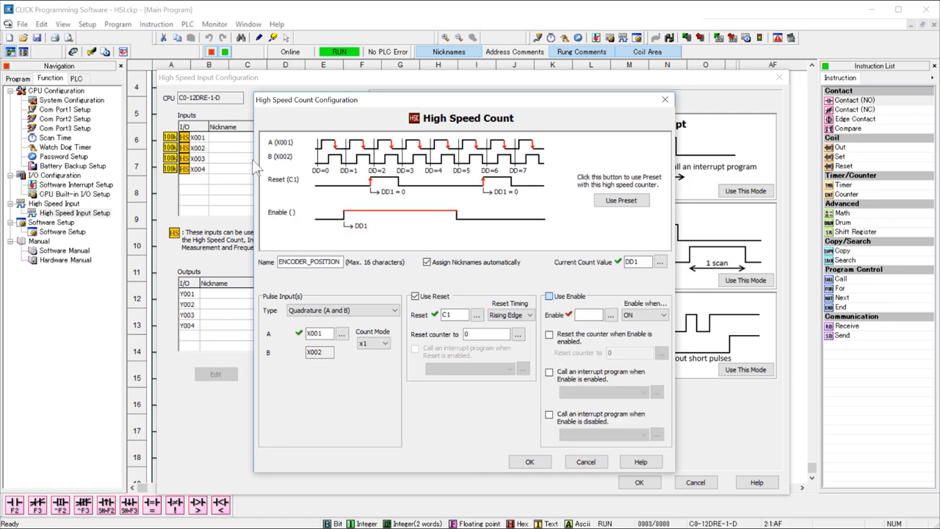
left_click(610, 315)
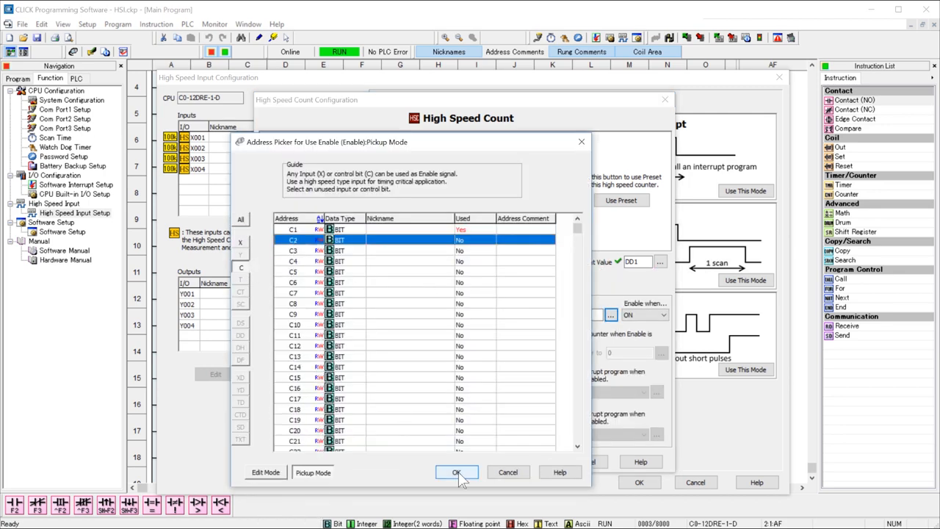
left_click(457, 472)
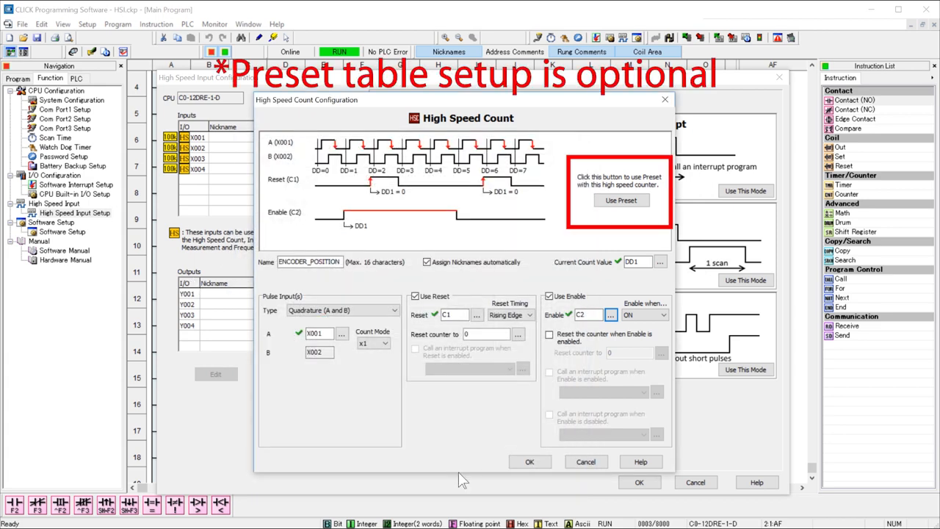
Step: Confirm the counter configuration and close High Speed Input Configuration listing ENCODER_POSITION (DD1)
left_click(620, 199)
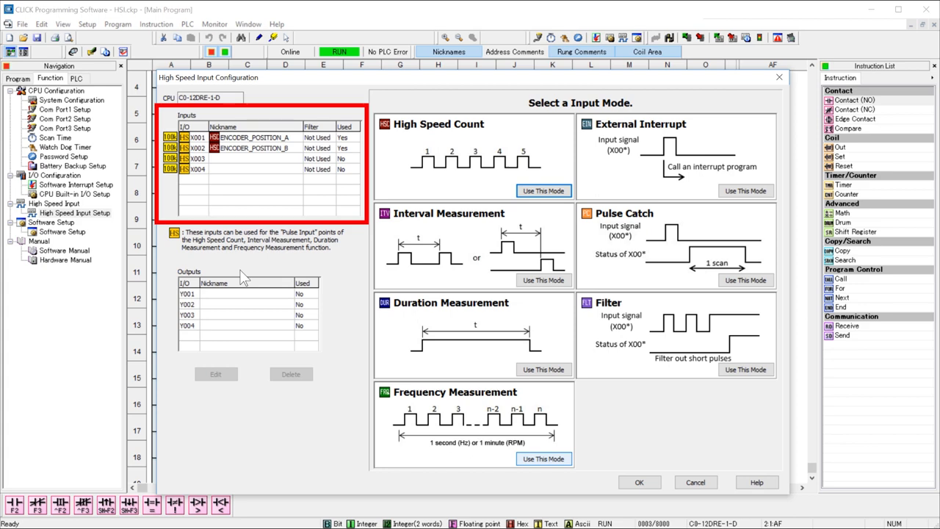
mouse_move(639, 482)
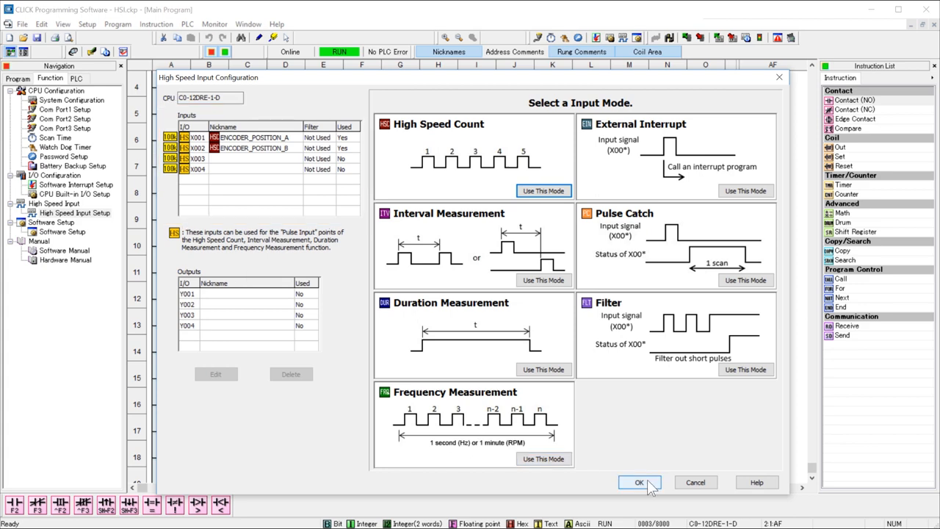
left_click(639, 482)
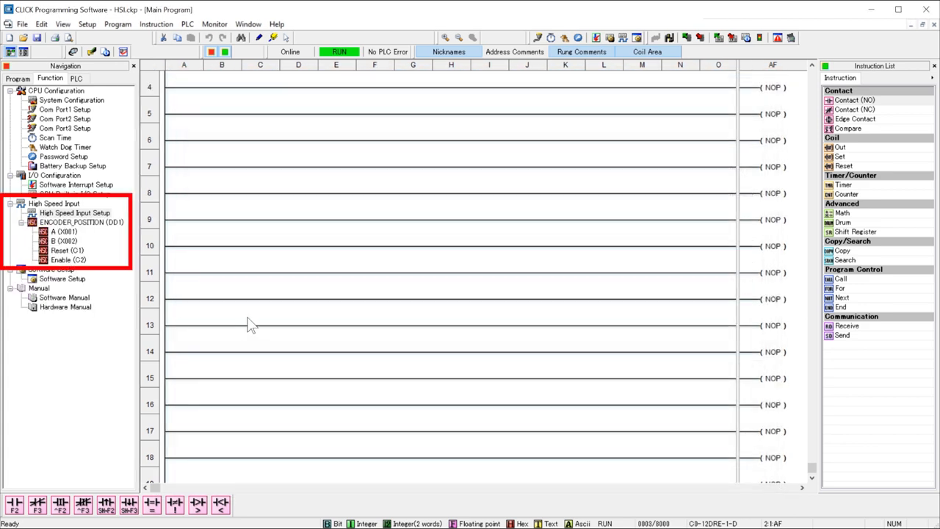
mouse_move(294, 297)
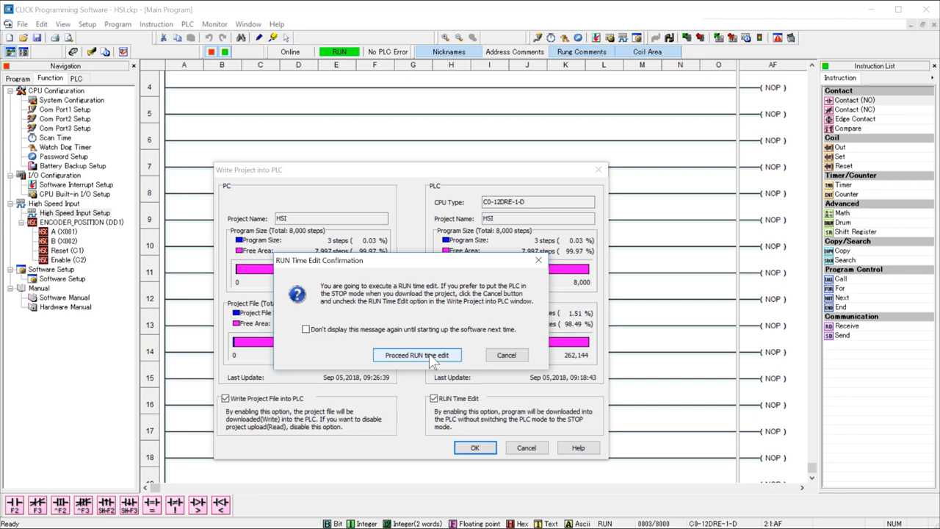
Step: Proceed with the run-time edit so the project writes while the PLC keeps running
left_click(418, 354)
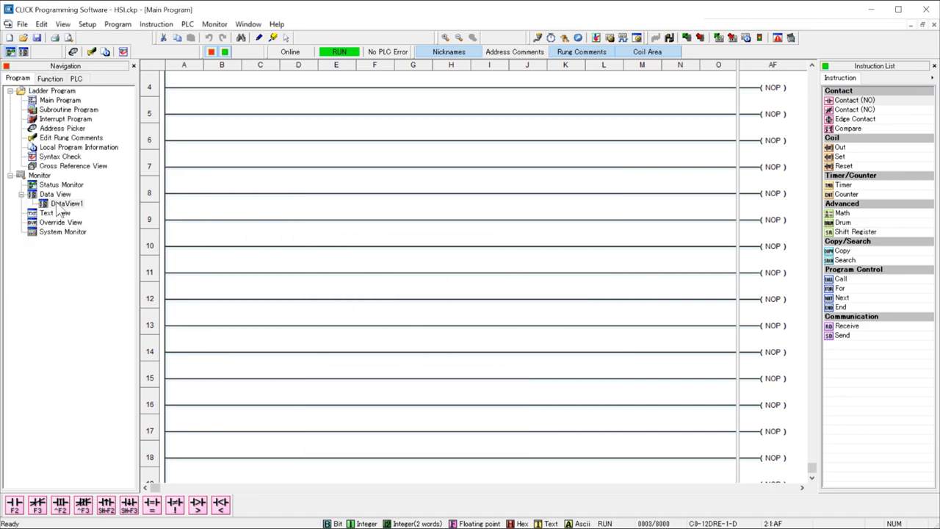
Step: Monitor C1, C2 and DD1 in DataView1 and set enable bit C2 On
double_click(66, 202)
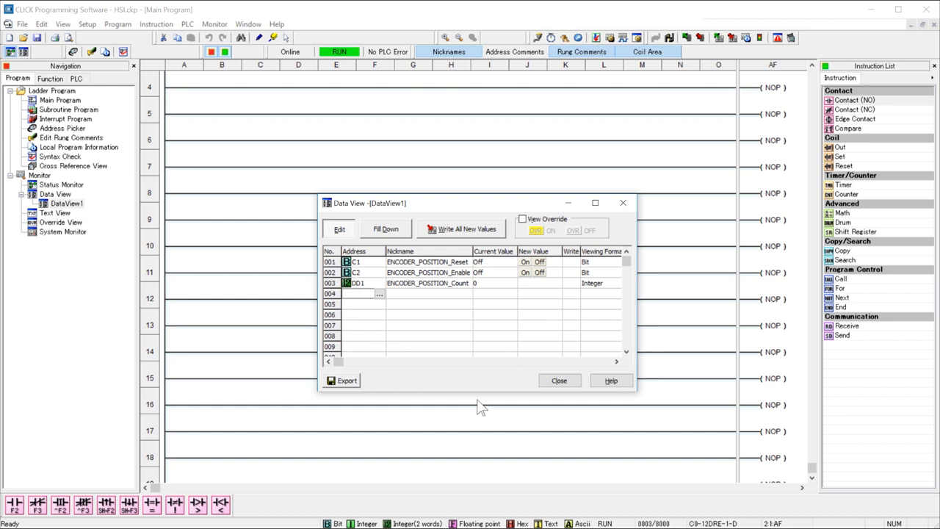
left_click(524, 272)
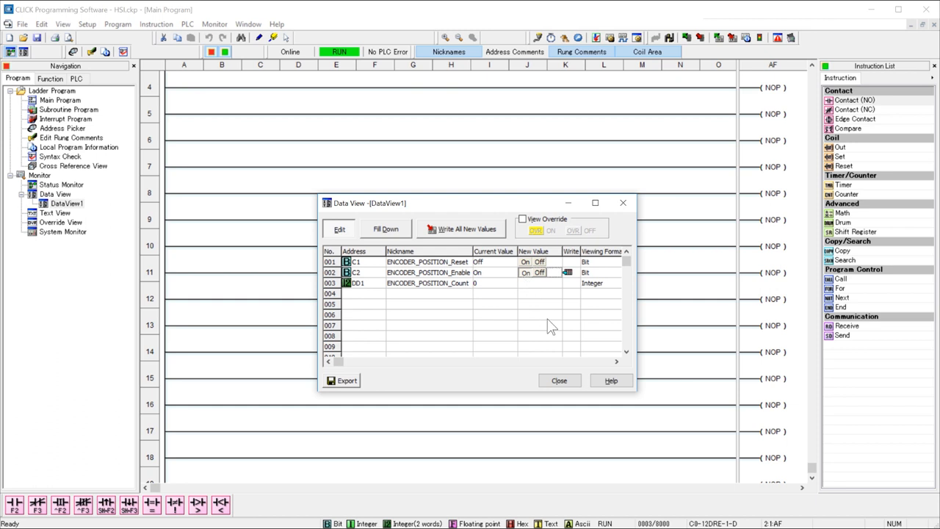